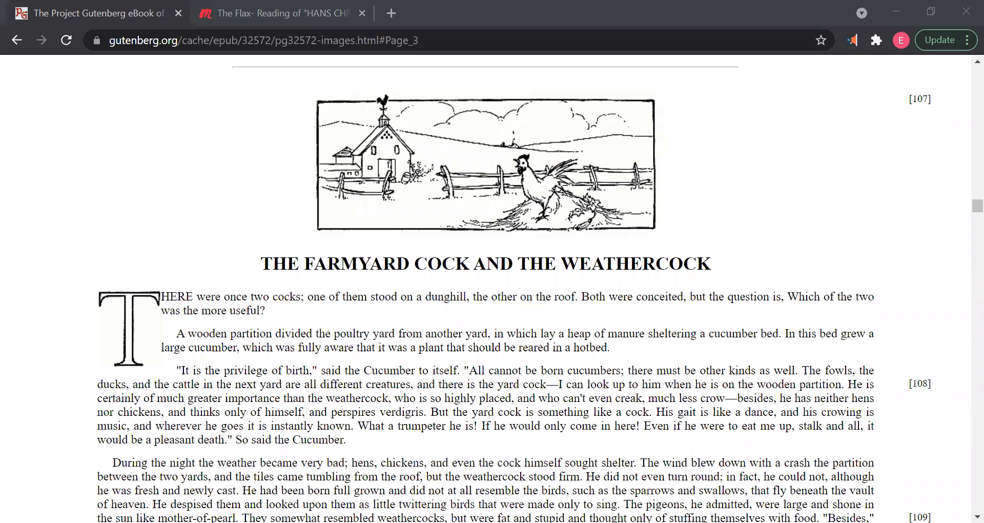
mouse_move(816, 480)
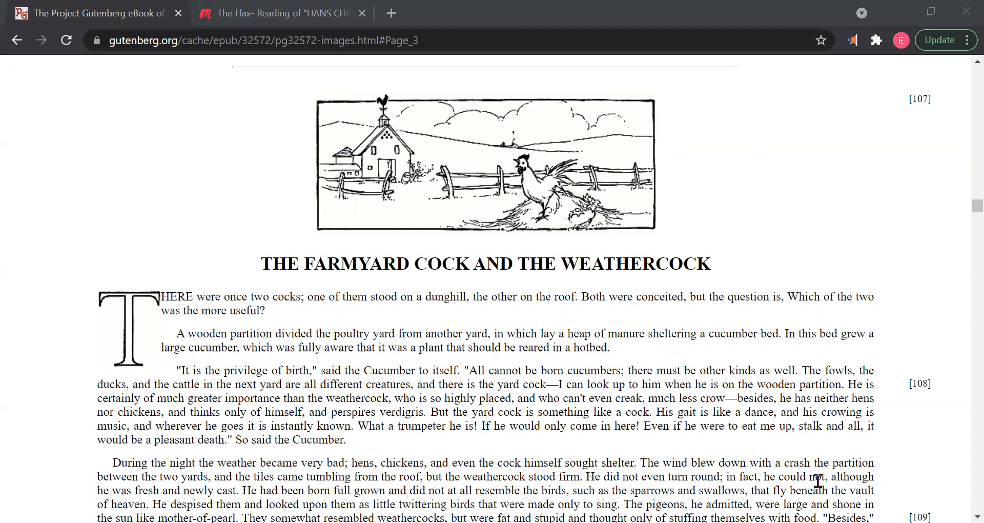
mouse_move(641, 497)
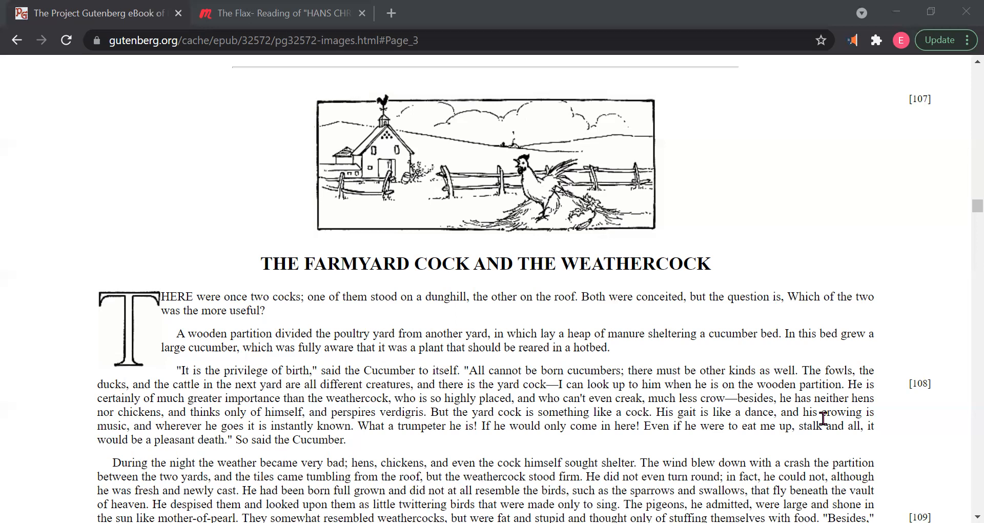
mouse_move(963, 410)
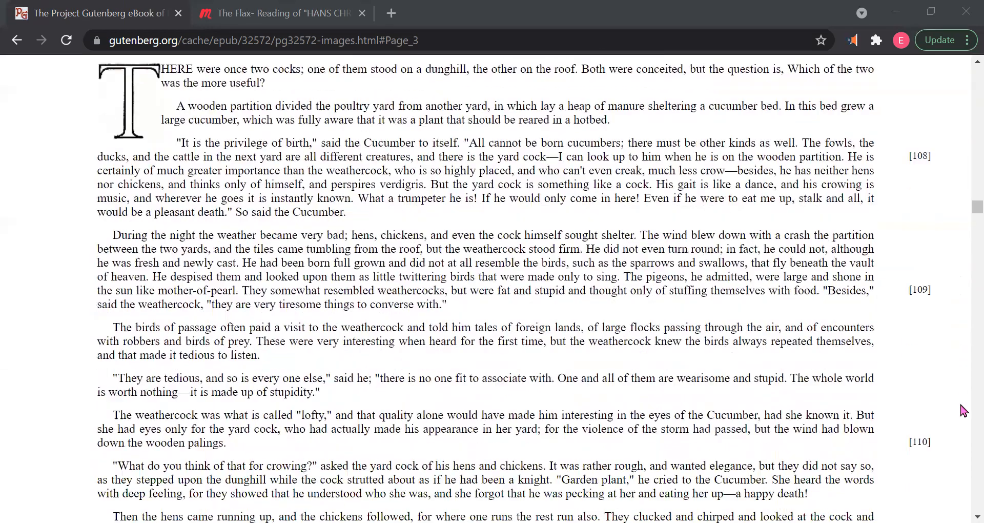
Scroll down to the stormy night and the yard cock's claim about laying an egg.
scroll(down, 3)
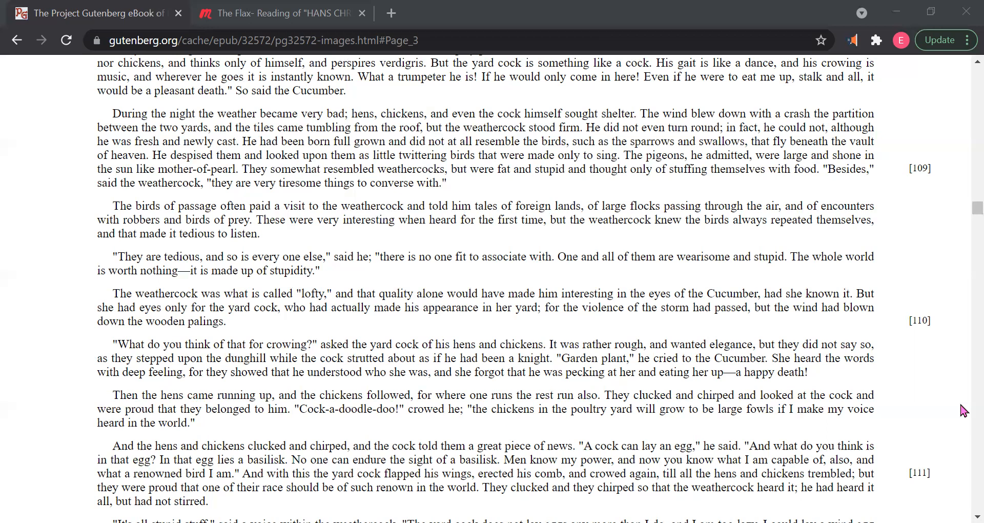
mouse_move(931, 312)
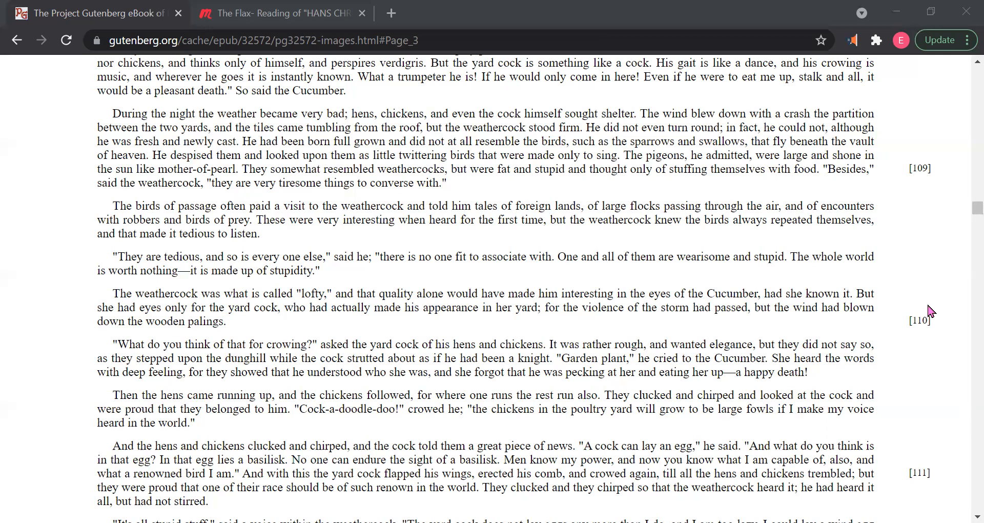
Scroll past the Snow Man's ending to The Farmyard Cock and the Weathercock illustration.
scroll(down, 3)
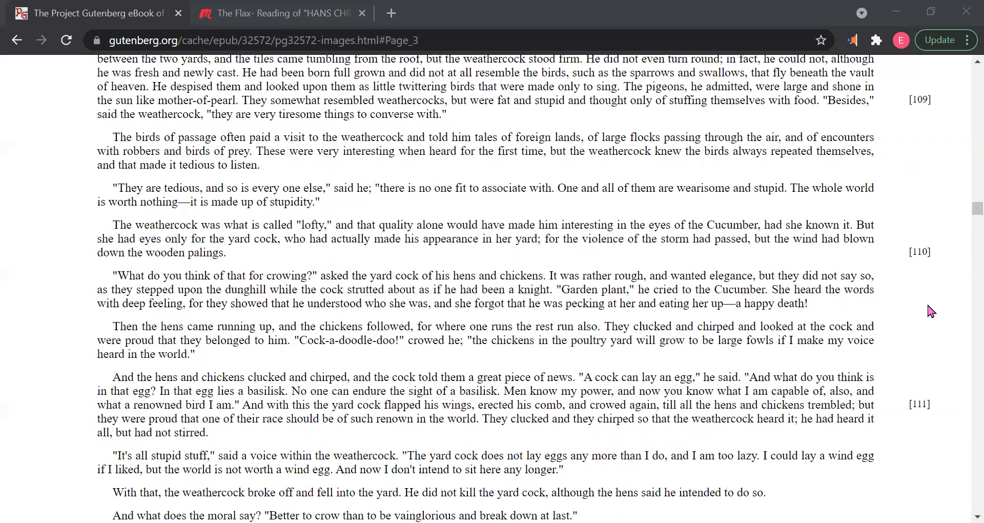
scroll(down, 3)
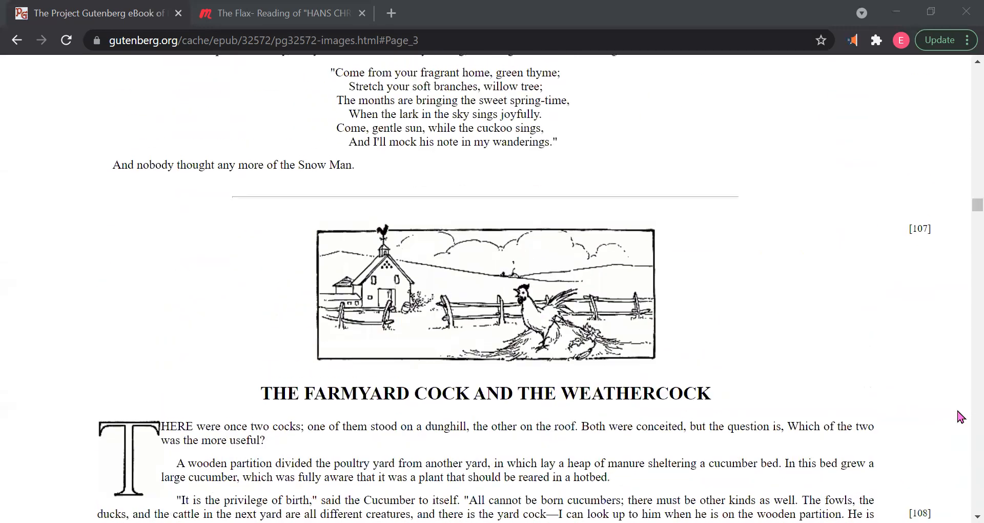
scroll(down, 3)
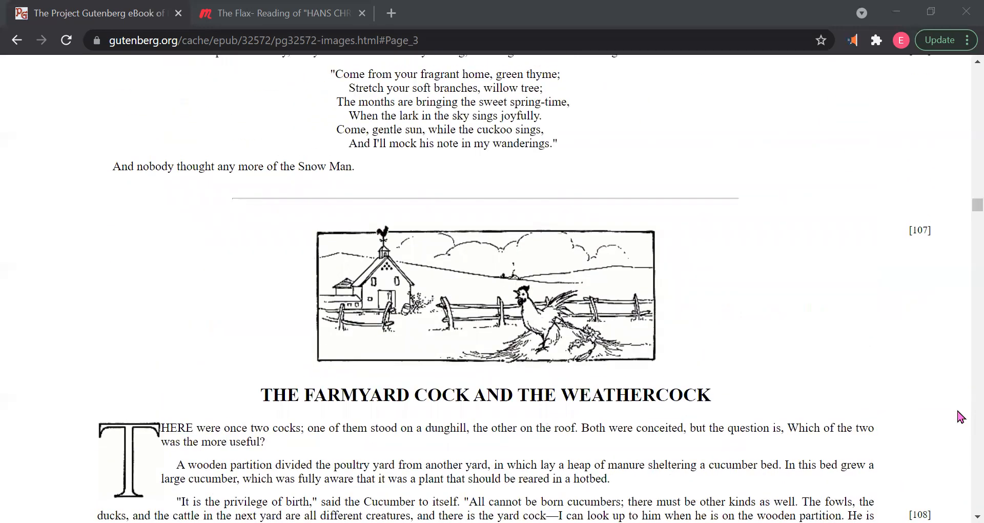
mouse_move(366, 330)
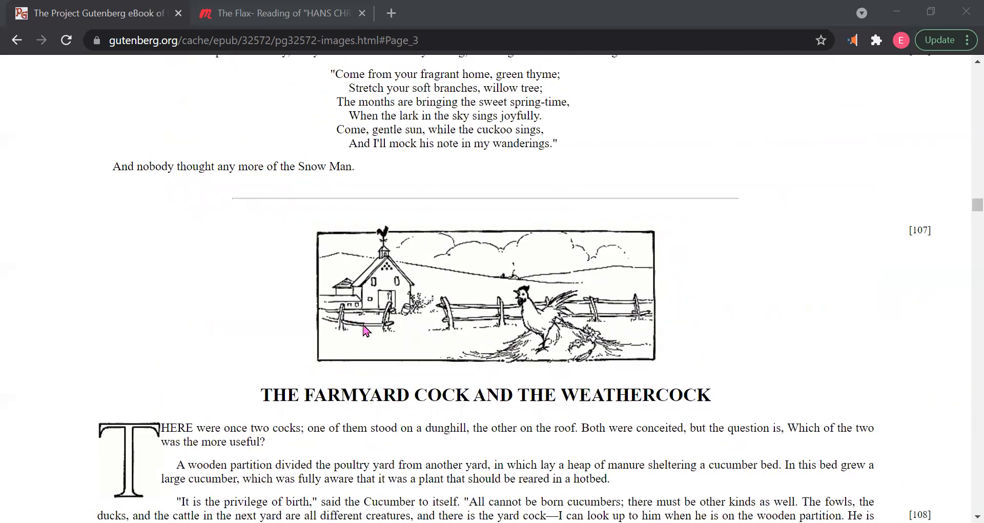
mouse_move(540, 319)
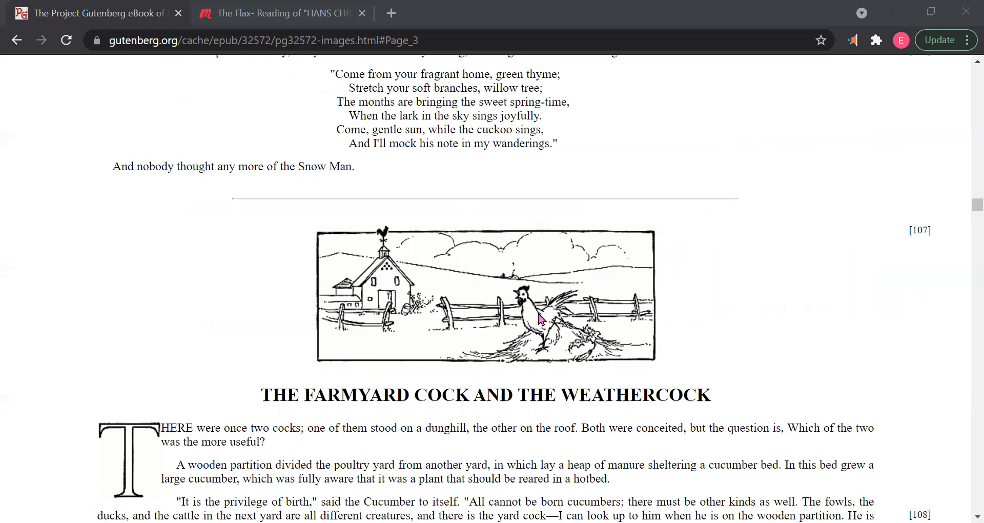
mouse_move(419, 278)
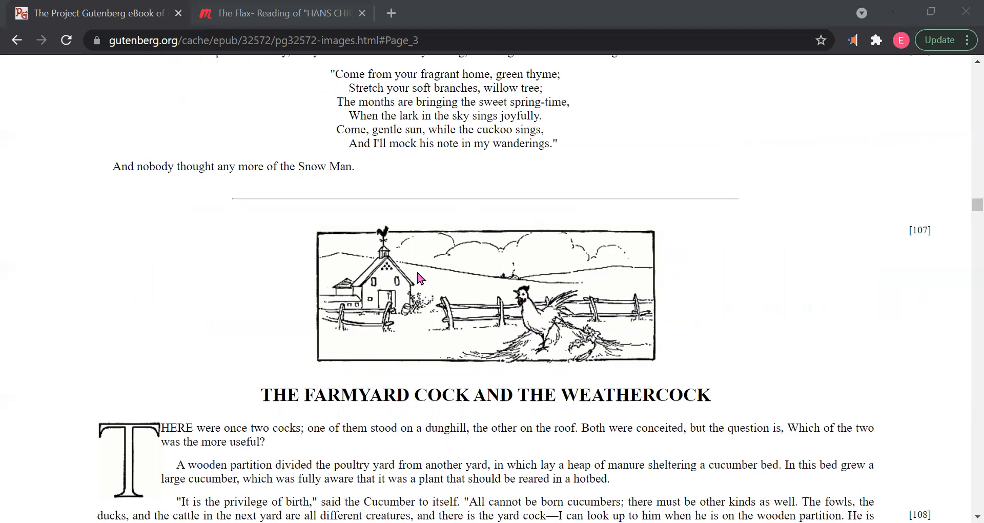
mouse_move(794, 381)
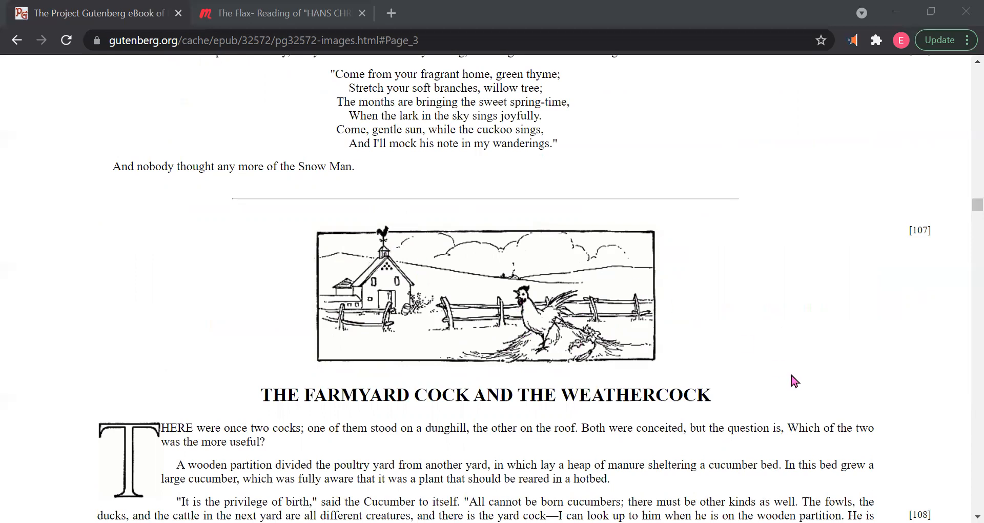
Scroll through the story's opening paragraphs to the passing birds' visits to the weathercock.
scroll(down, 3)
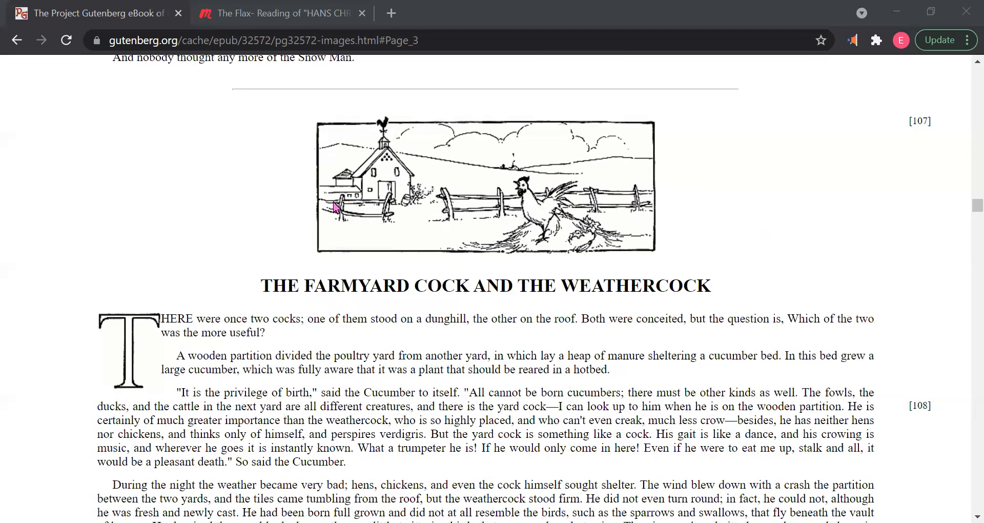
scroll(down, 3)
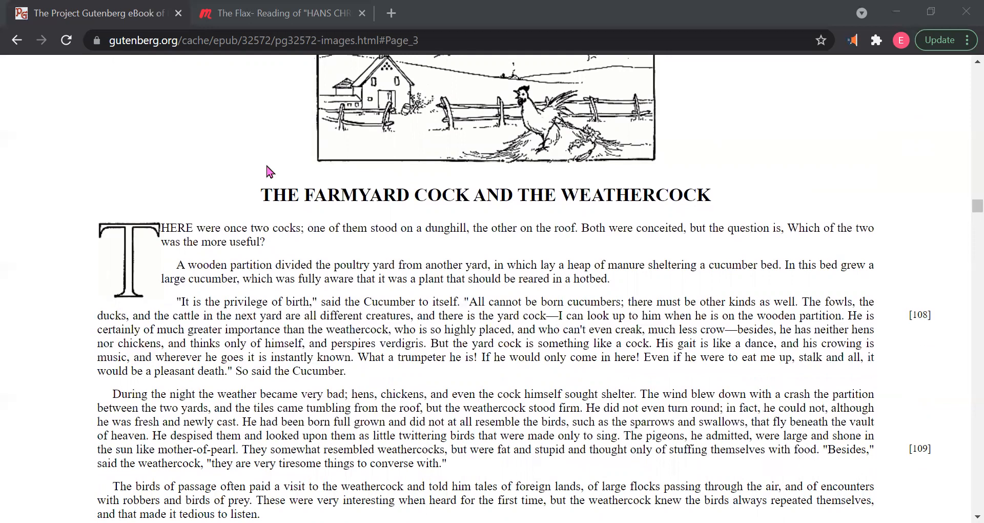
mouse_move(269, 143)
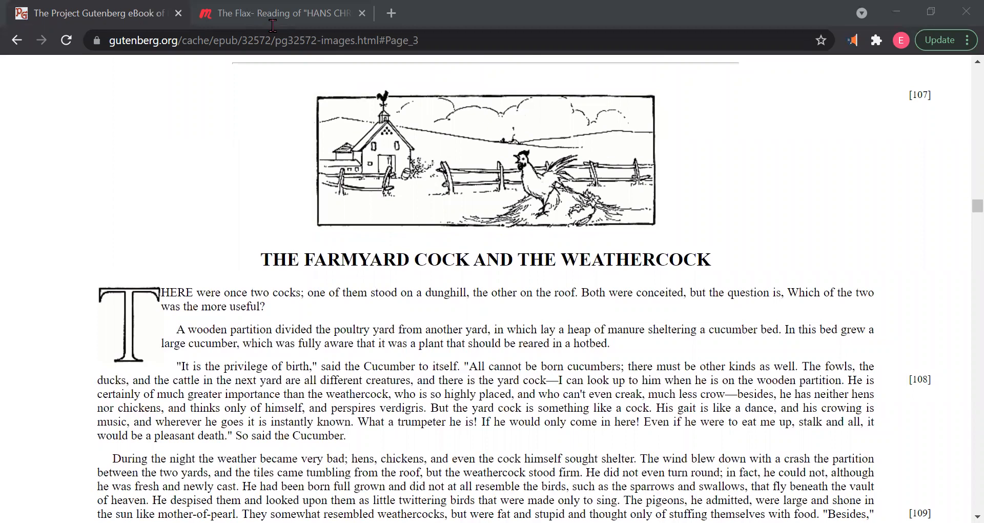
Switch to the 'The Flax- Reading' Meetup tab and scroll to the Zoom meeting details.
click(279, 12)
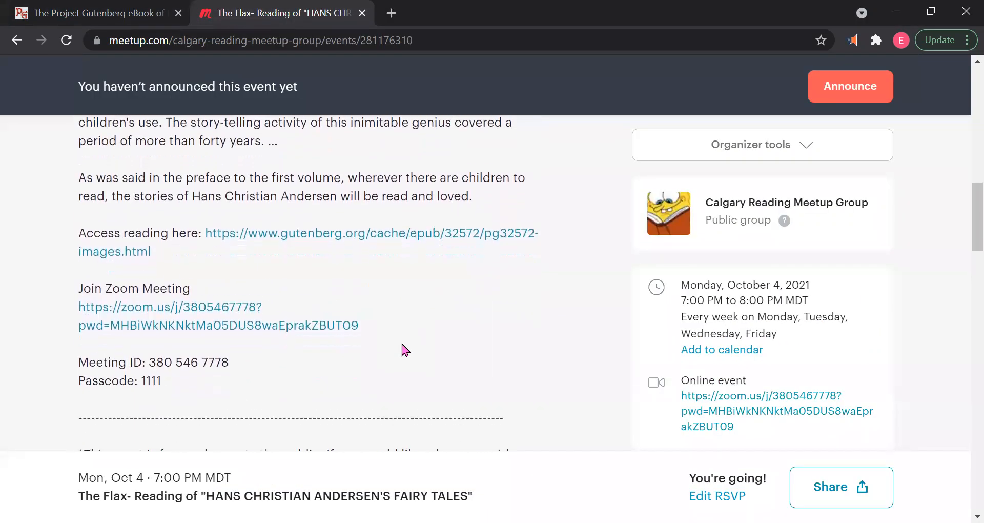
scroll(down, 3)
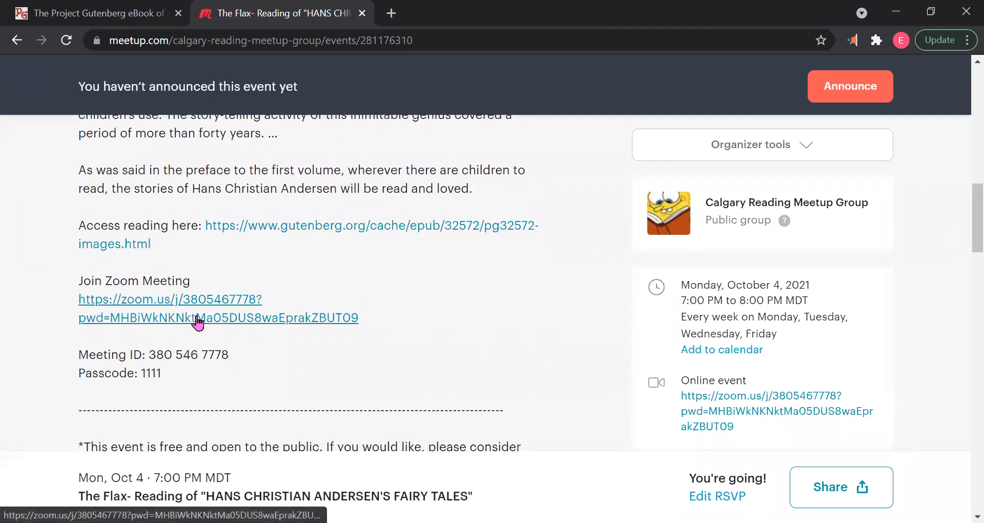
mouse_move(211, 374)
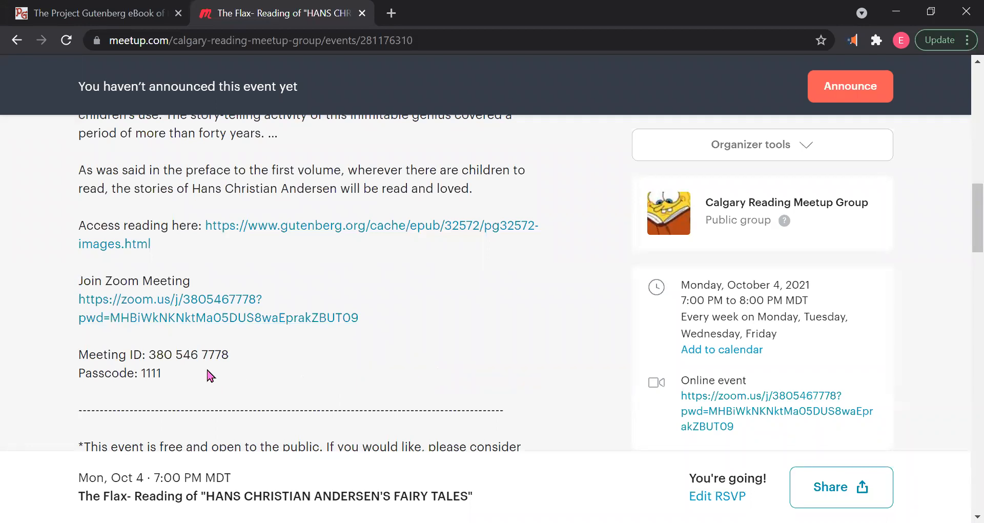
scroll(down, 3)
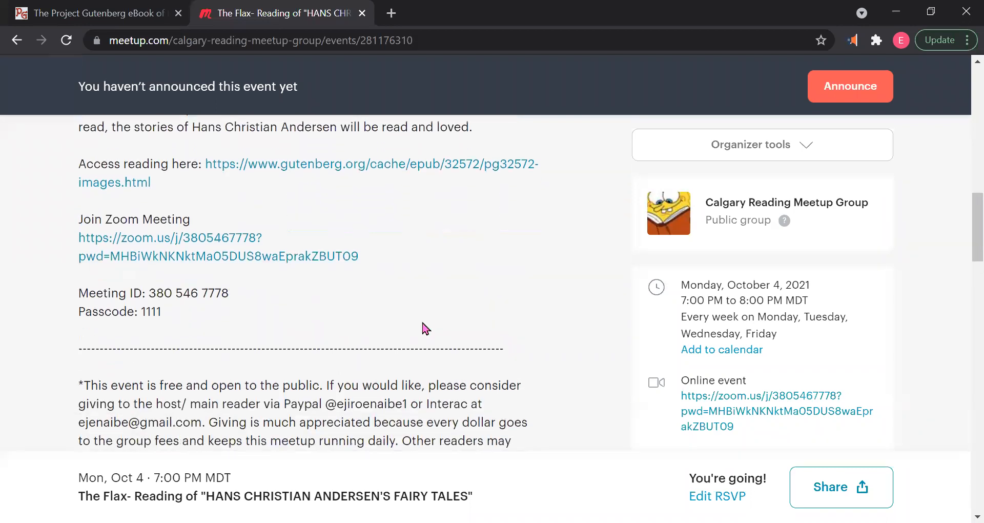
Scroll to the Details section showing Today's Reading- The Flax (p. 3) and preface.
scroll(down, 3)
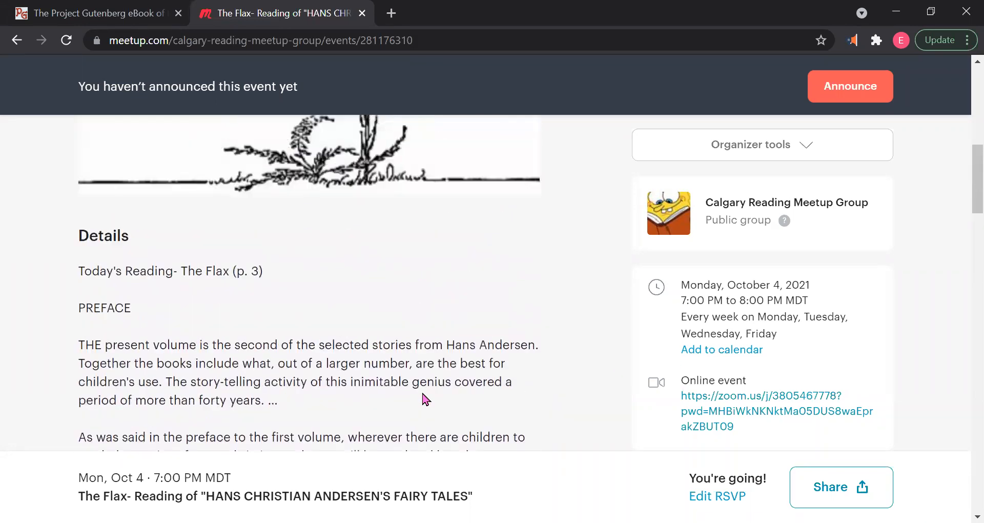
scroll(down, 3)
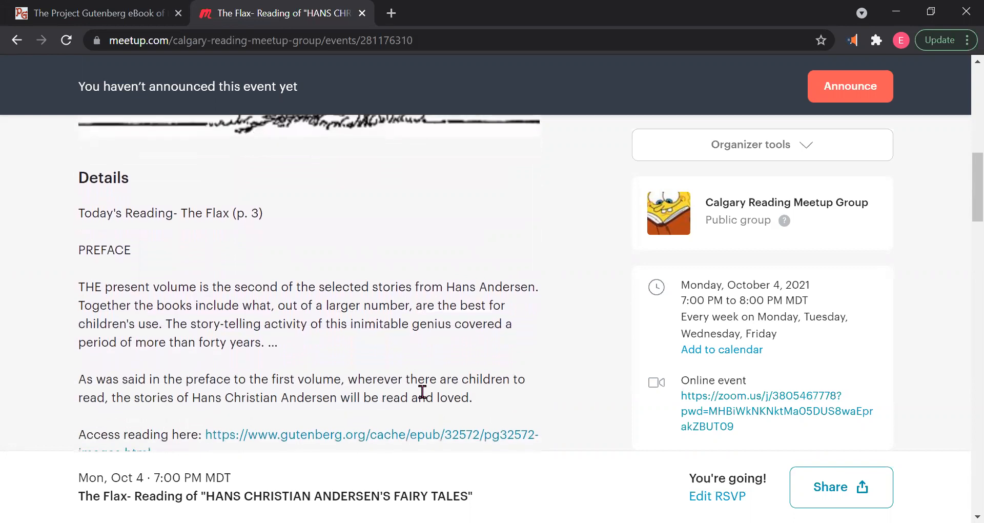
mouse_move(553, 355)
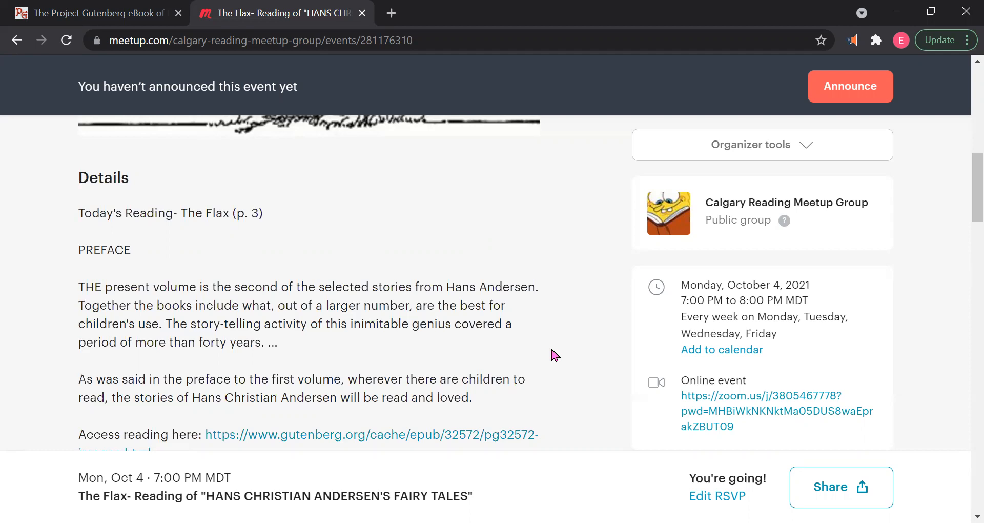
scroll(down, 3)
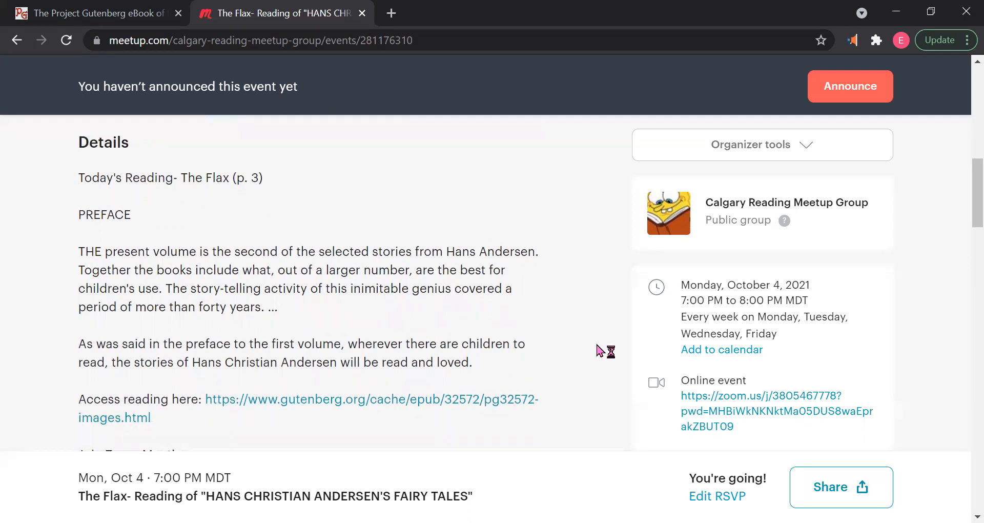
mouse_move(598, 349)
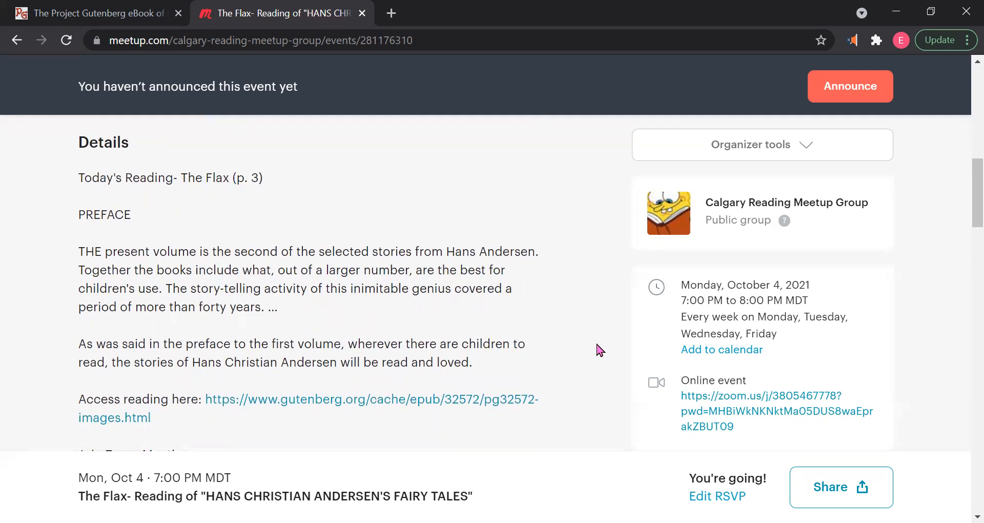
mouse_move(584, 260)
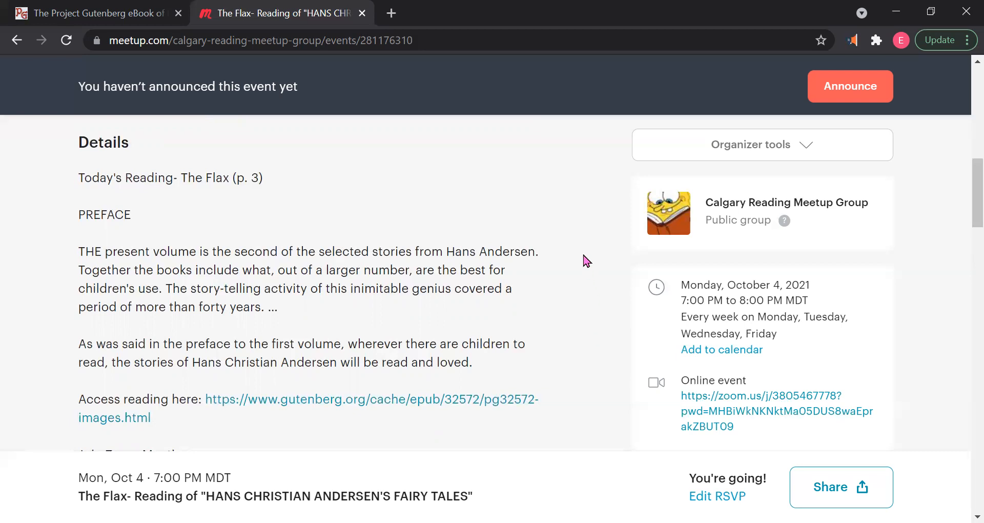
mouse_move(580, 32)
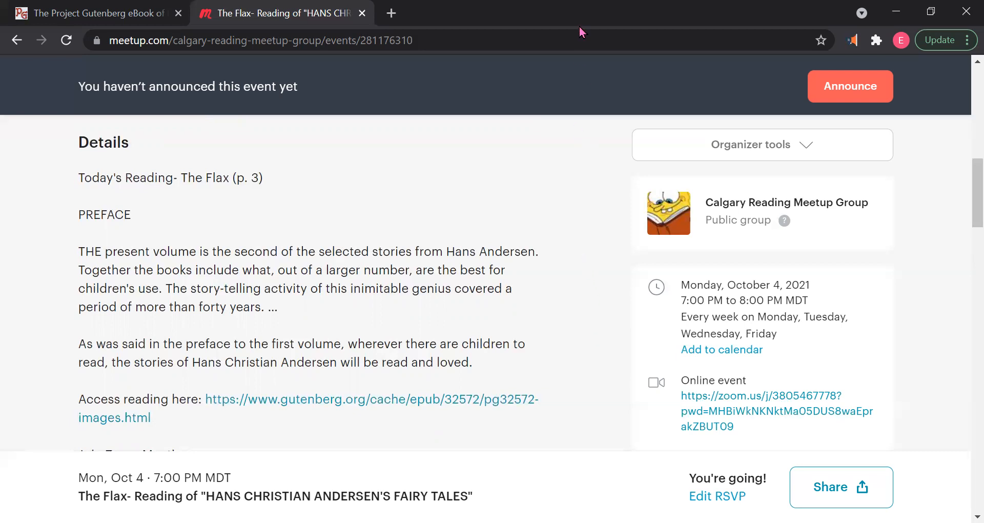